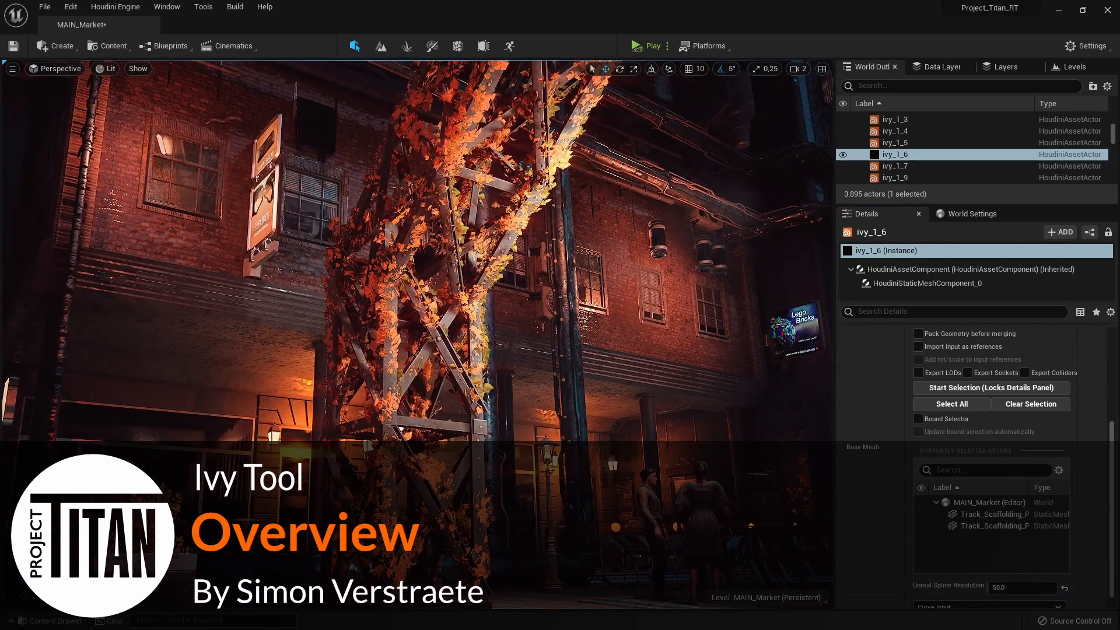
Step: Scroll the ivy_1_6 Details panel down to the Houdini Noise and Vines parameters
scroll("down", 3)
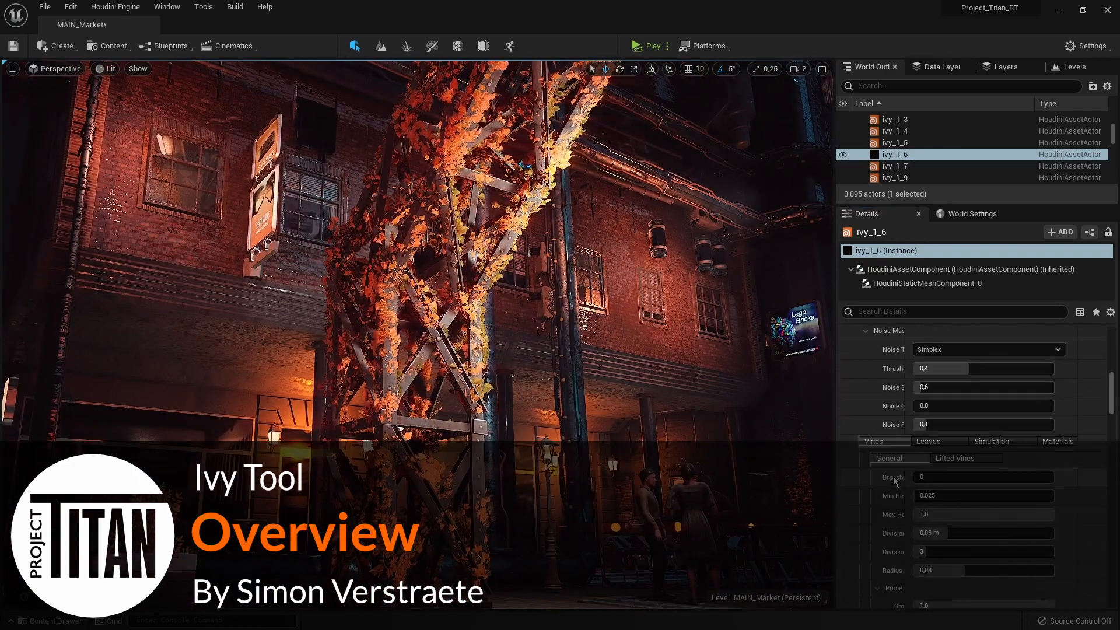
left_click(928, 442)
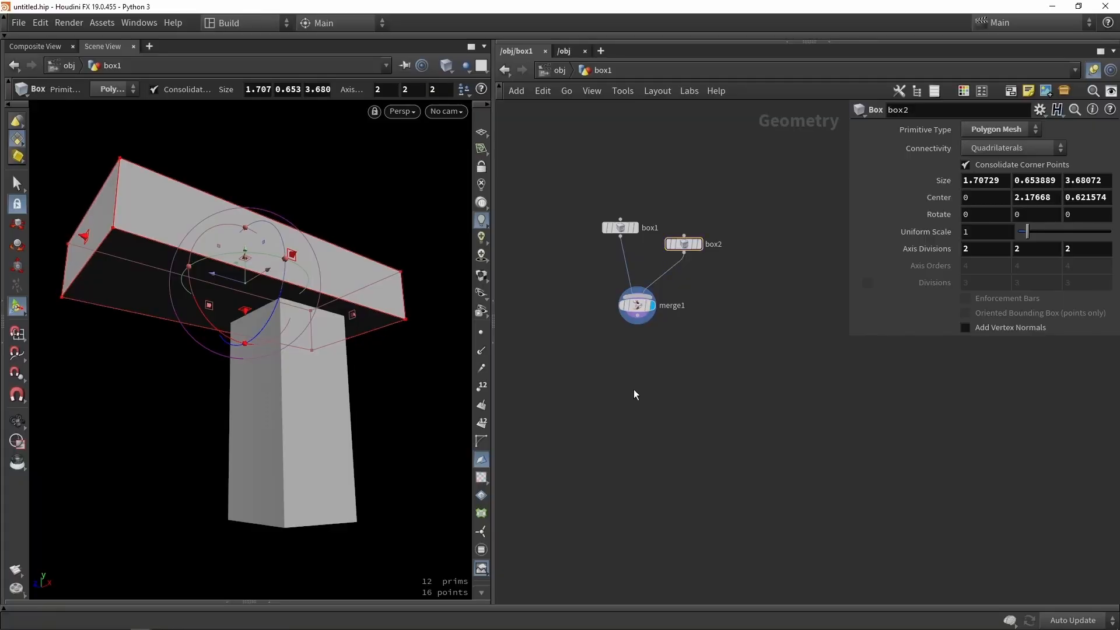
Step: Grow white branch curves over the merged boxes via the network ending in sweep1
left_click(673, 495)
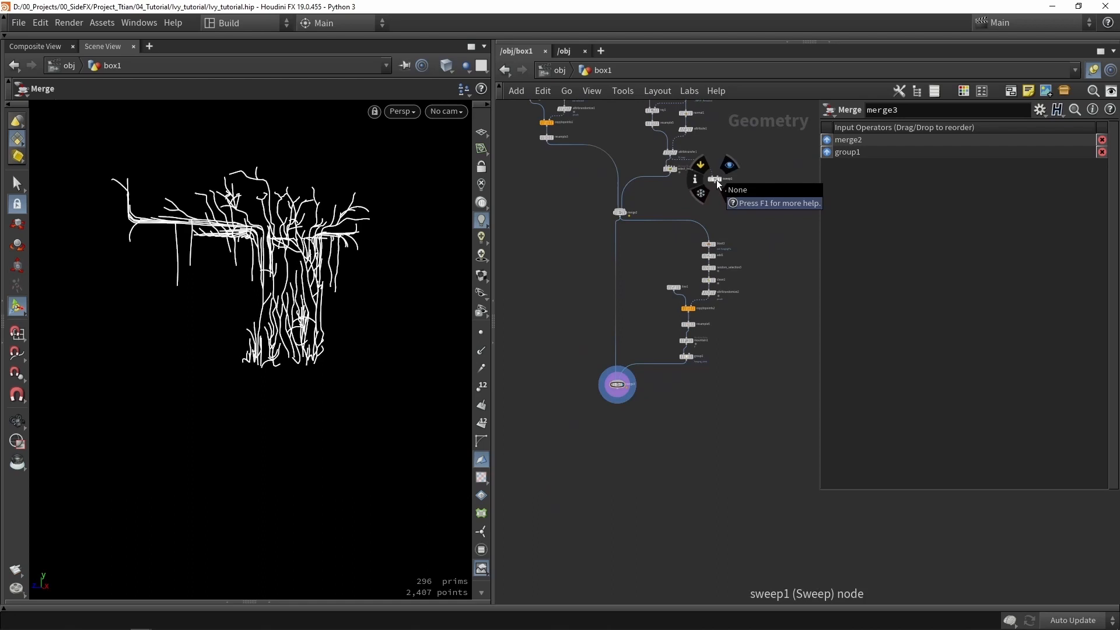
left_click(698, 217)
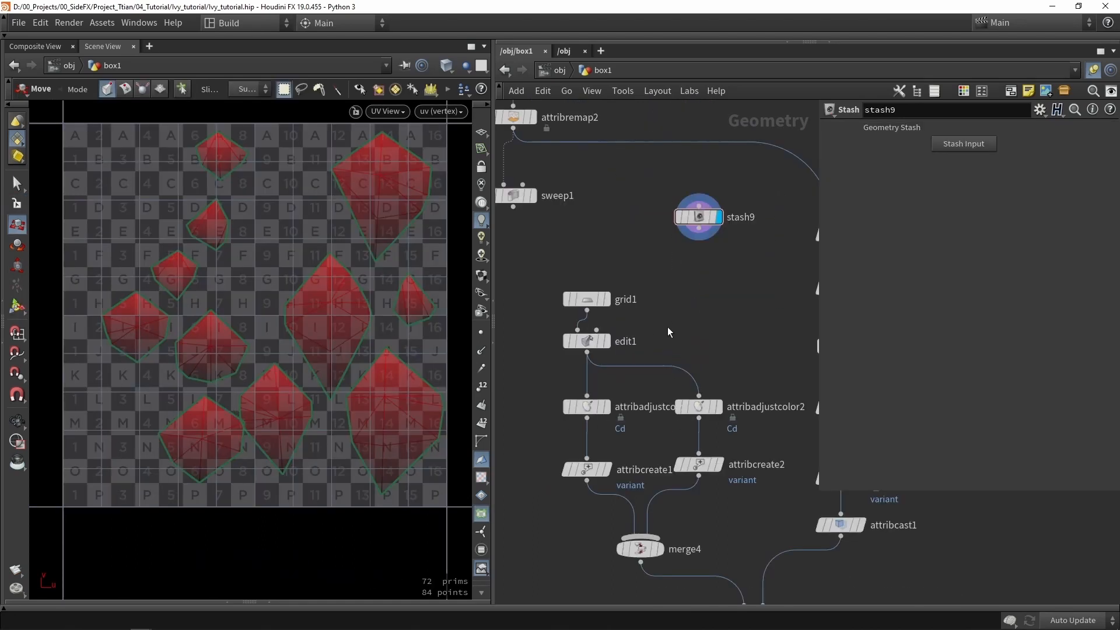
Step: Copy the stashed grid1 leaf cards onto the branch curves with Piece Attribute 'variant'
left_click(675, 477)
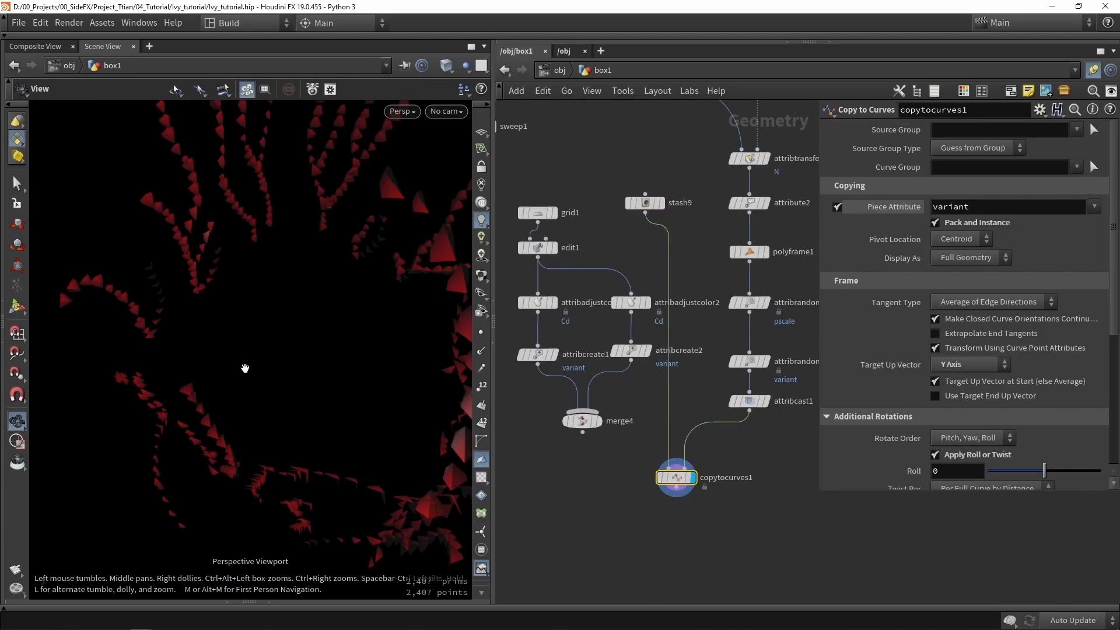
left_click(770, 392)
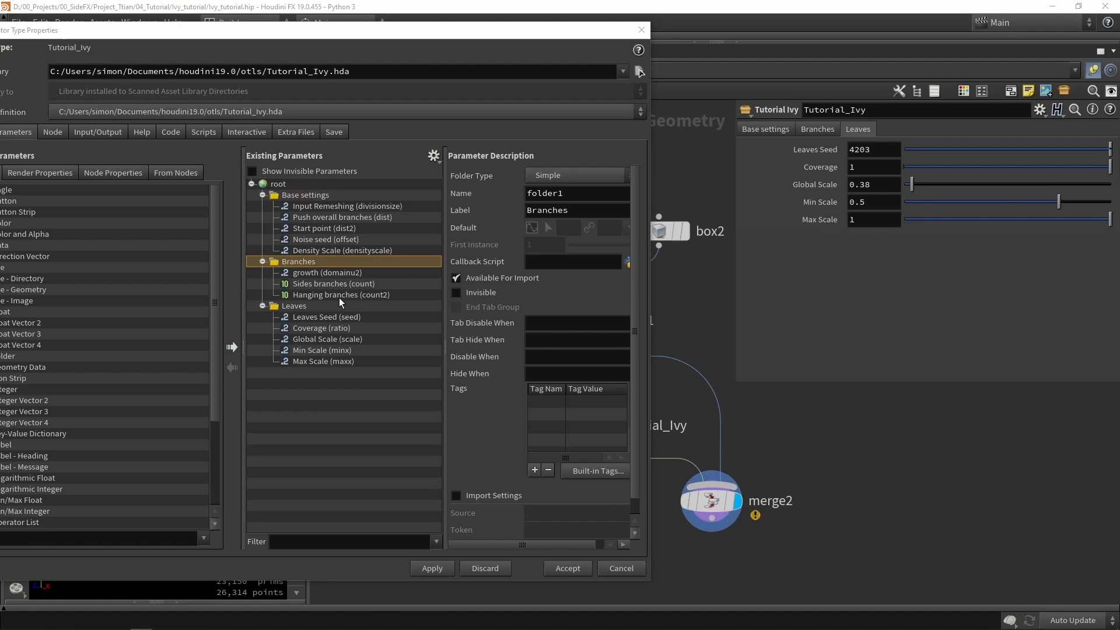
Step: Review the Branches and Leaves parameter folders of the Tutorial_Ivy asset
left_click(295, 306)
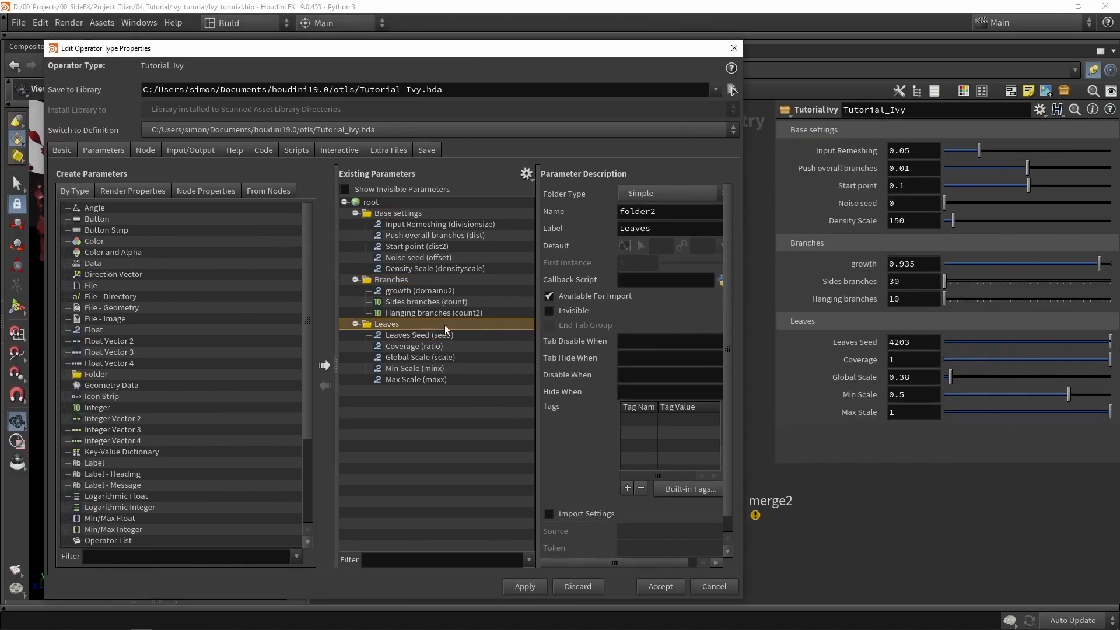
left_click(440, 224)
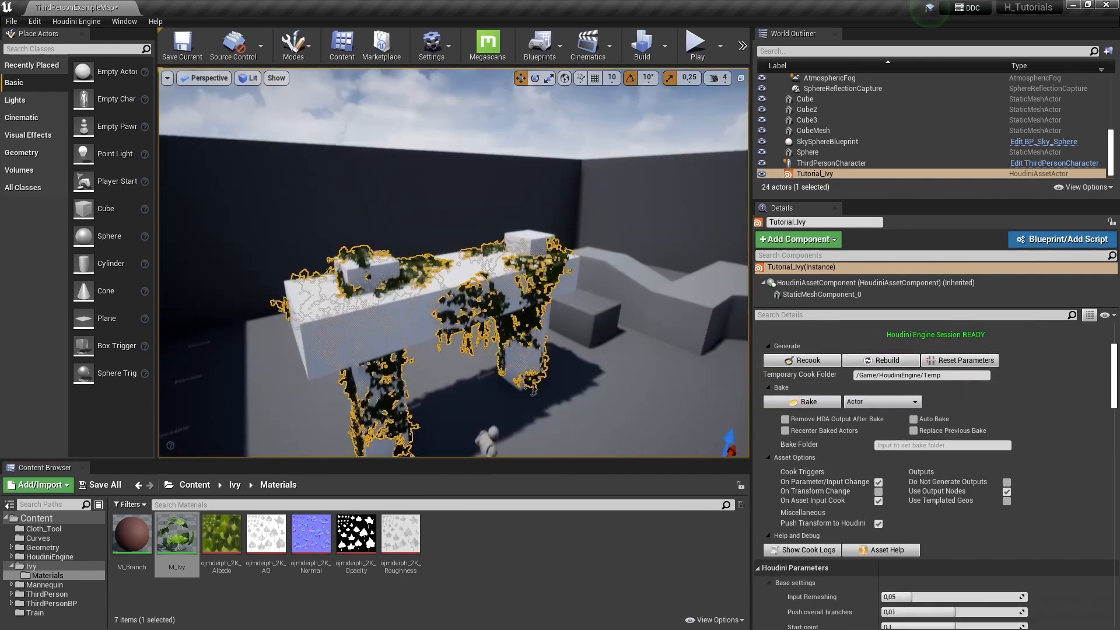
Step: Edit the M_Ivy material and add a HueShift node to its graph
double_click(177, 532)
type("hu")
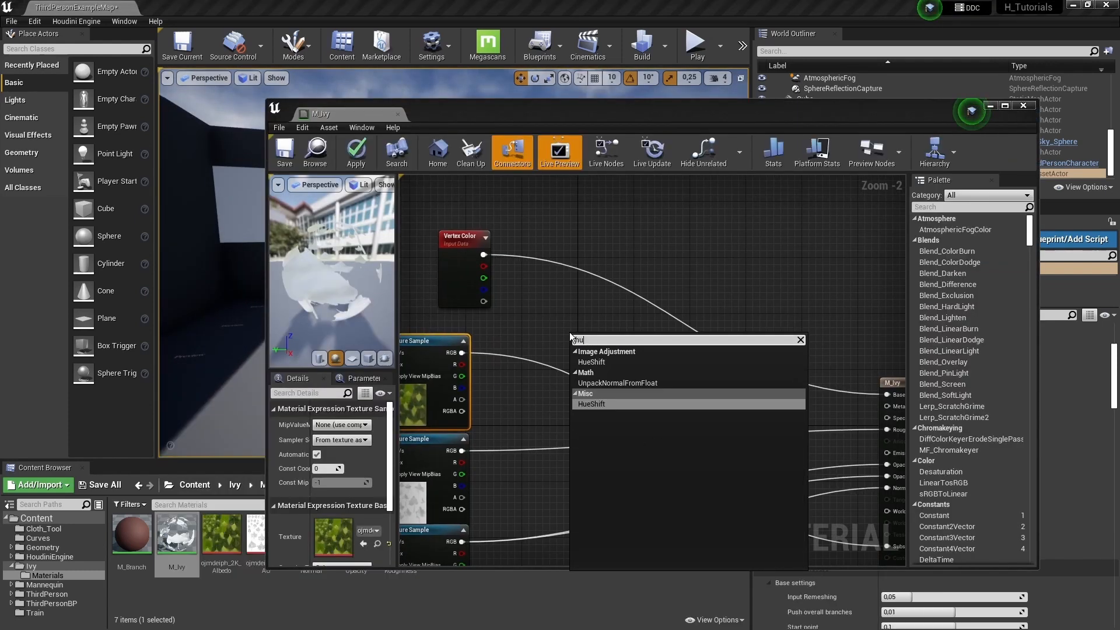
left_click(590, 404)
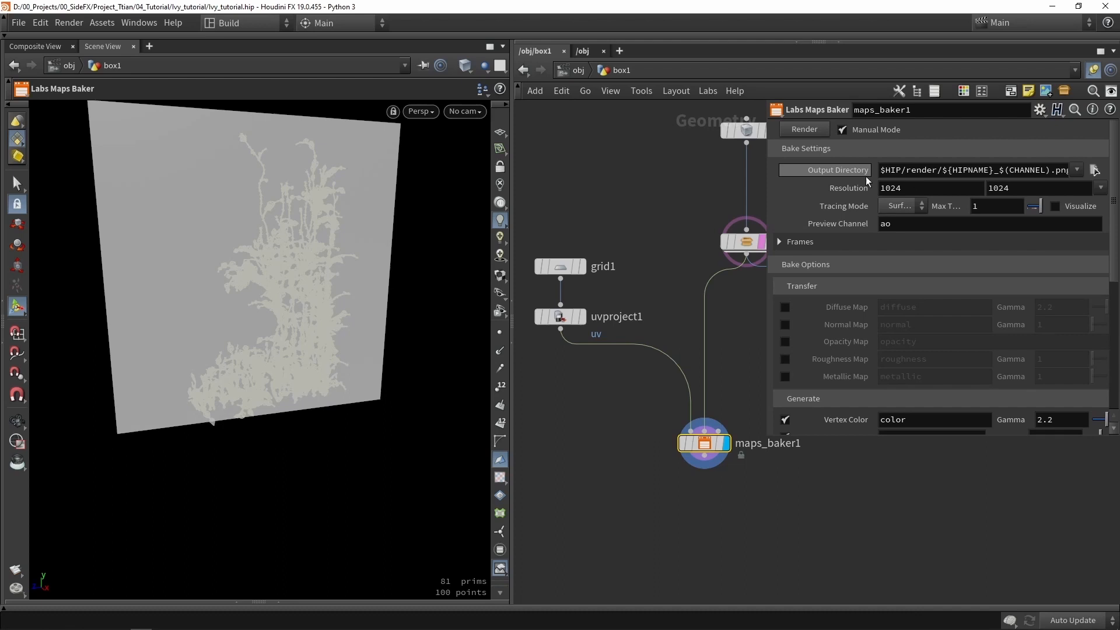
Step: Render the Labs Maps Baker diffuse map at 2048 and preview the baked ivy image
left_click(1057, 207)
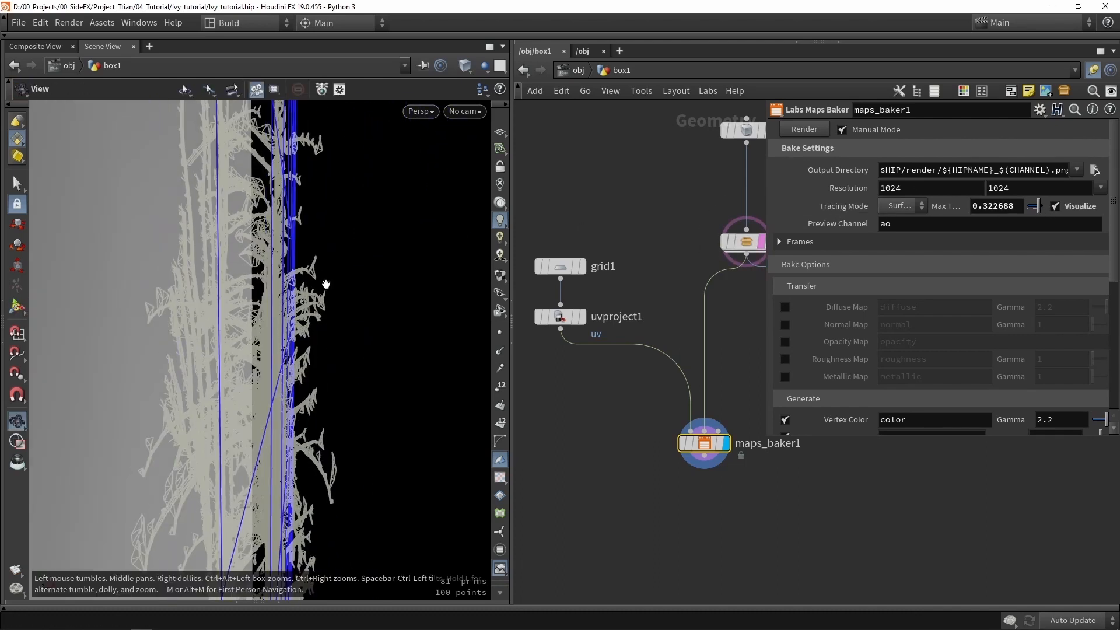
left_click(784, 399)
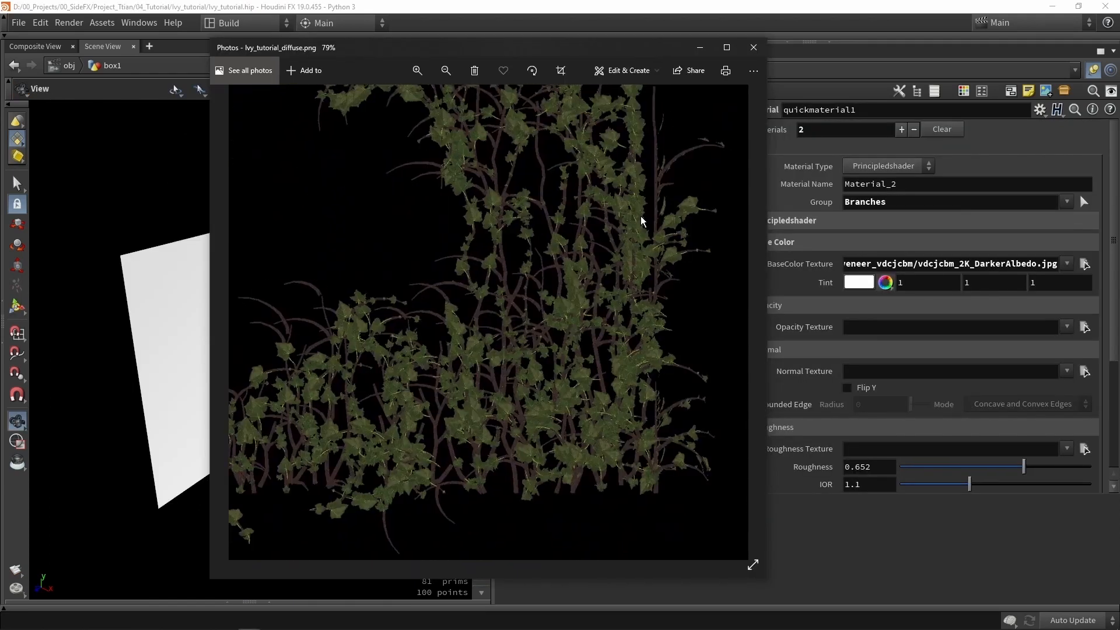
left_click(753, 47)
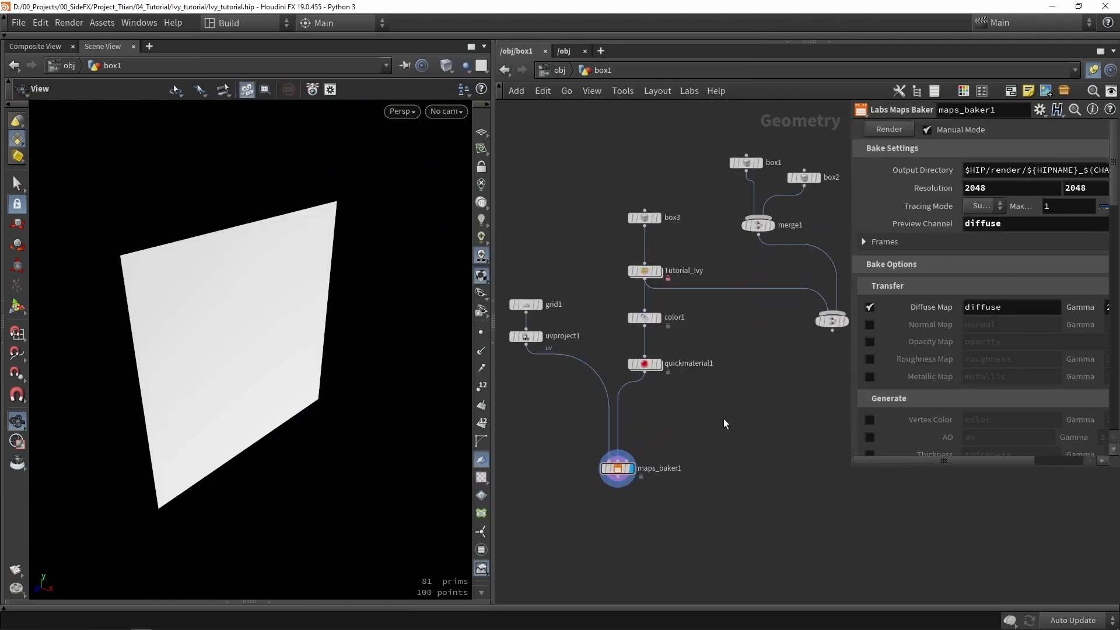
Step: Inspect the Tutorial_Ivy asset settings and the box3 size feeding the bake
left_click(644, 270)
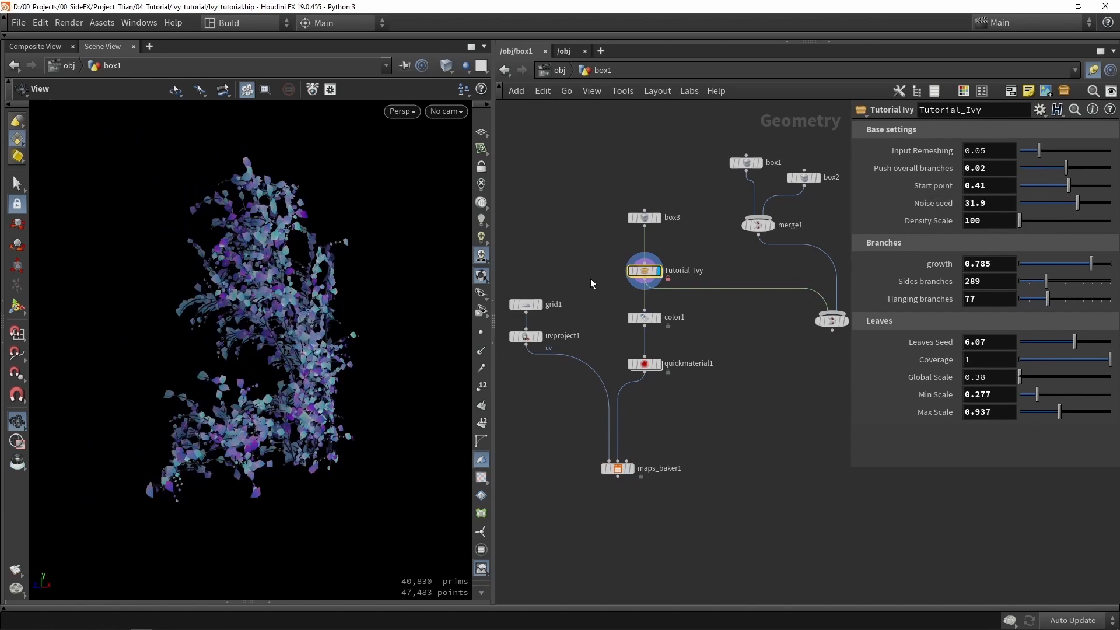
left_click(643, 217)
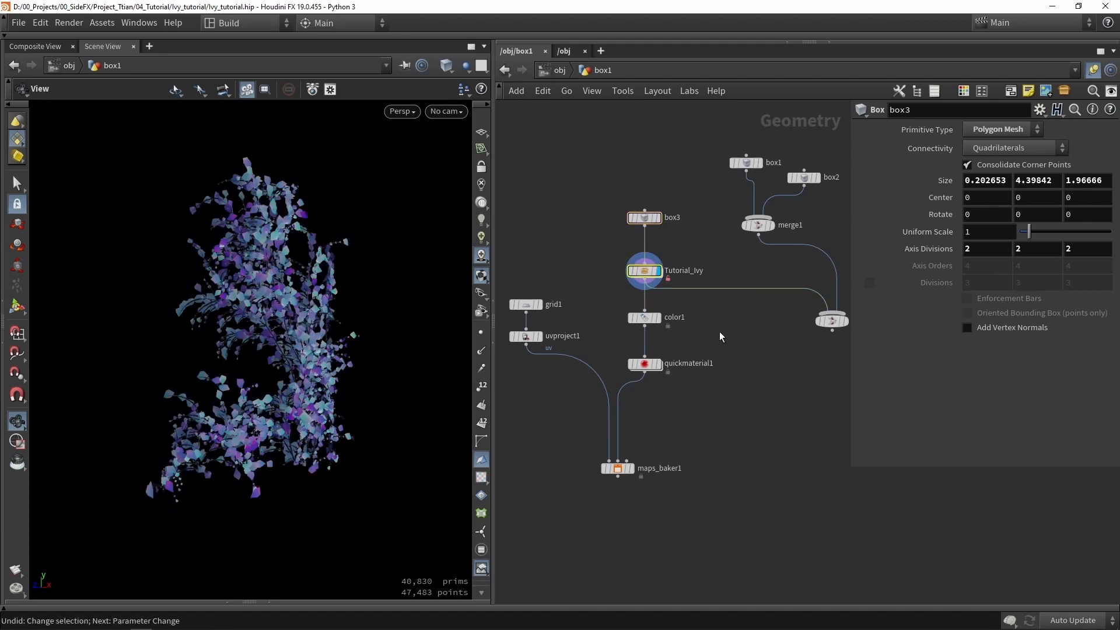